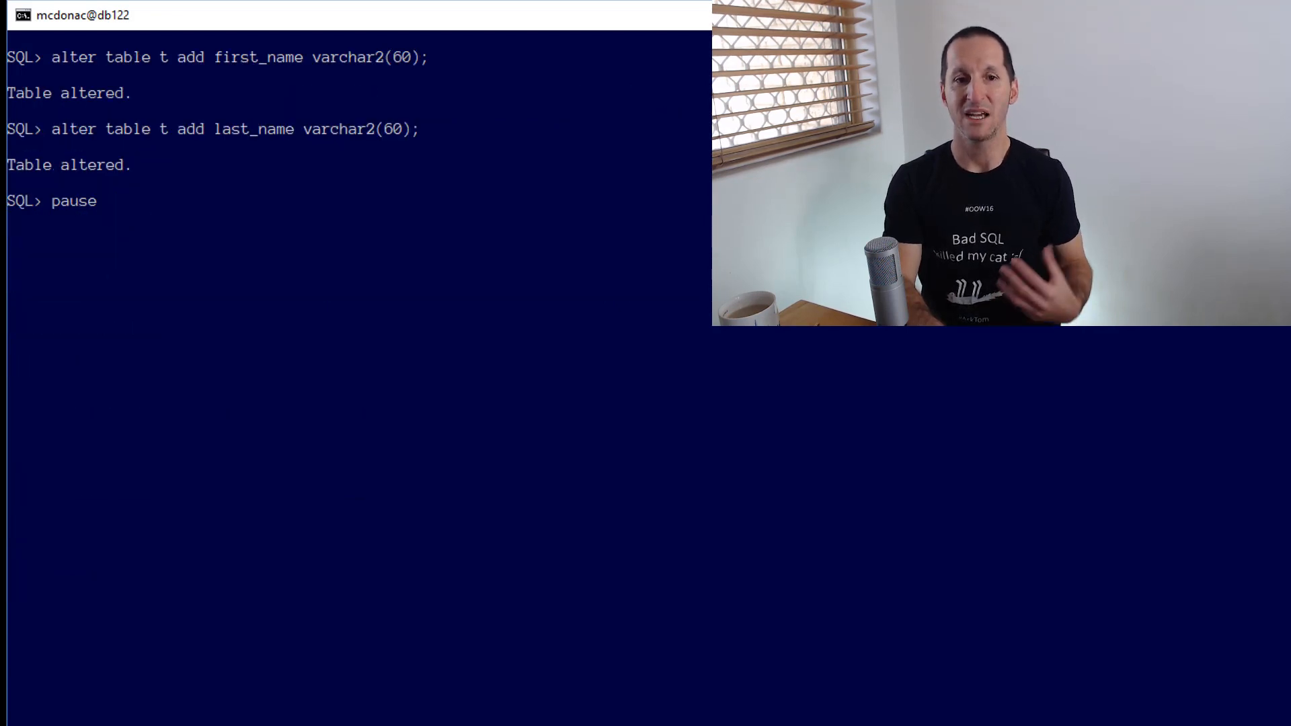
Run the UPDATE on table T to populate first_name and last_name from full_name.
text(update t)
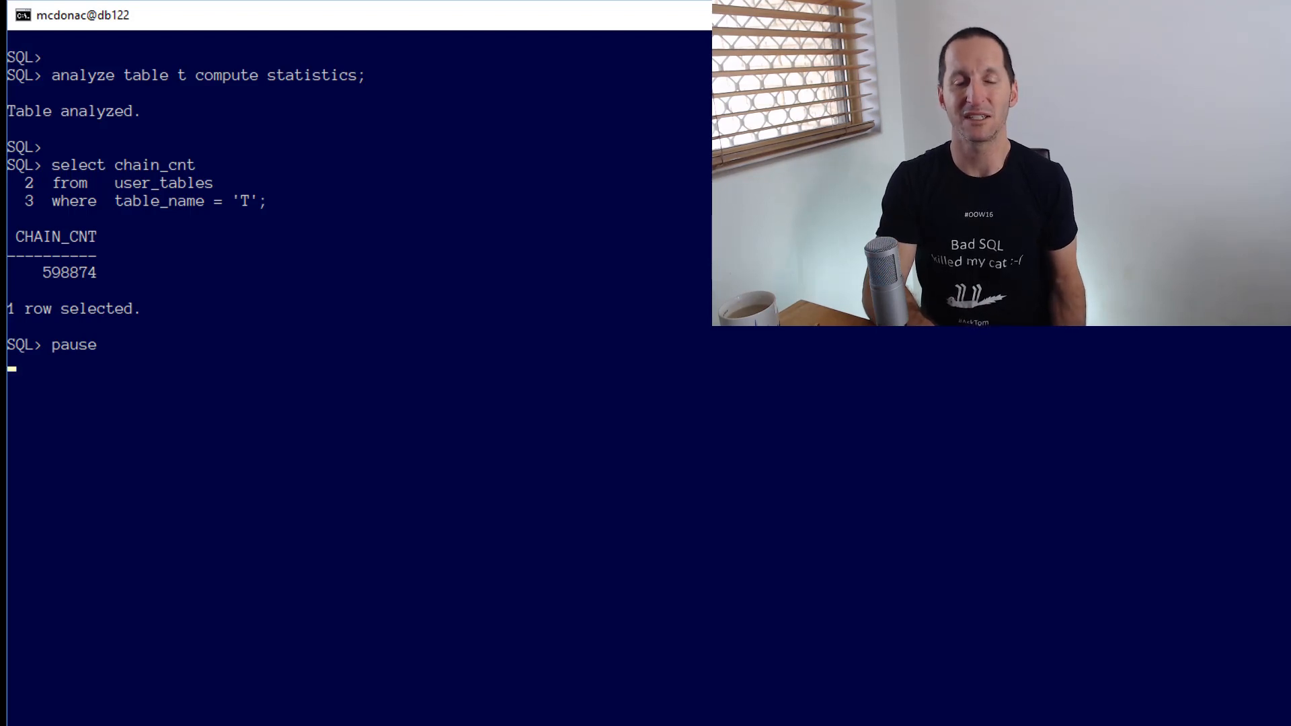
Rebuild table T with ALTER TABLE t MOVE and recompute its statistics.
text(alter table t move;)
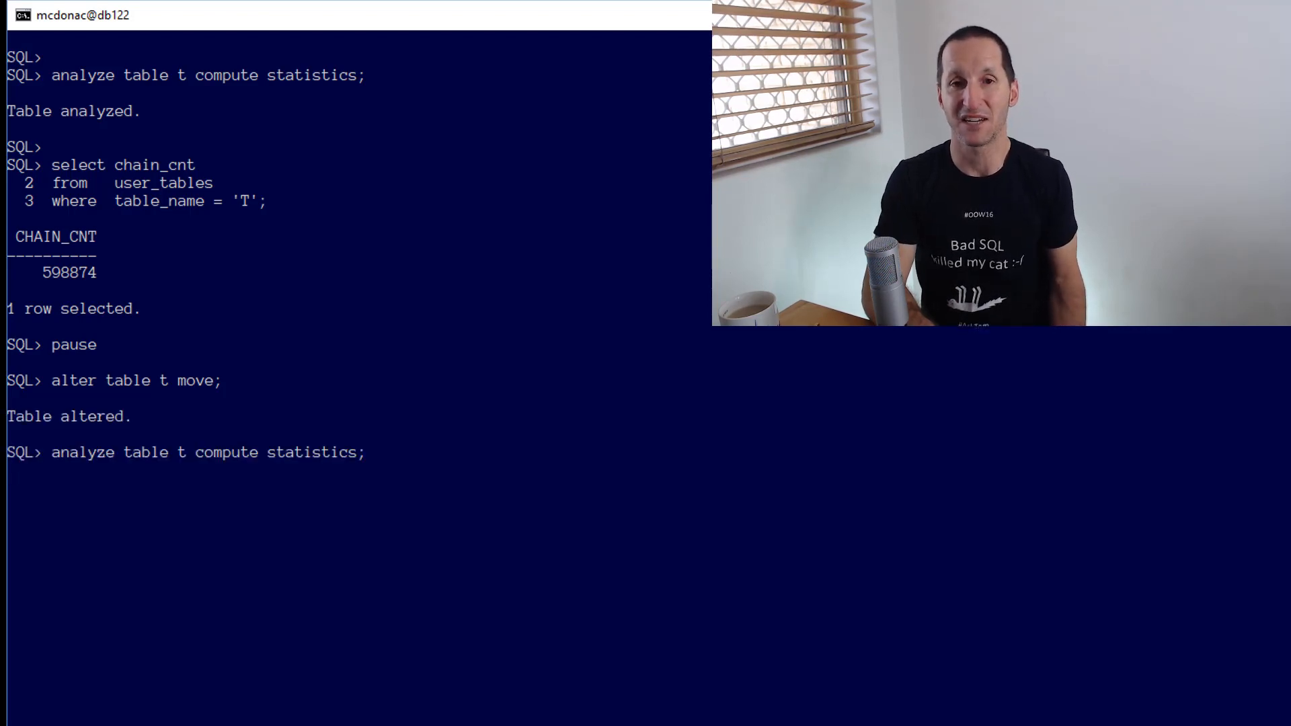
key(Return)
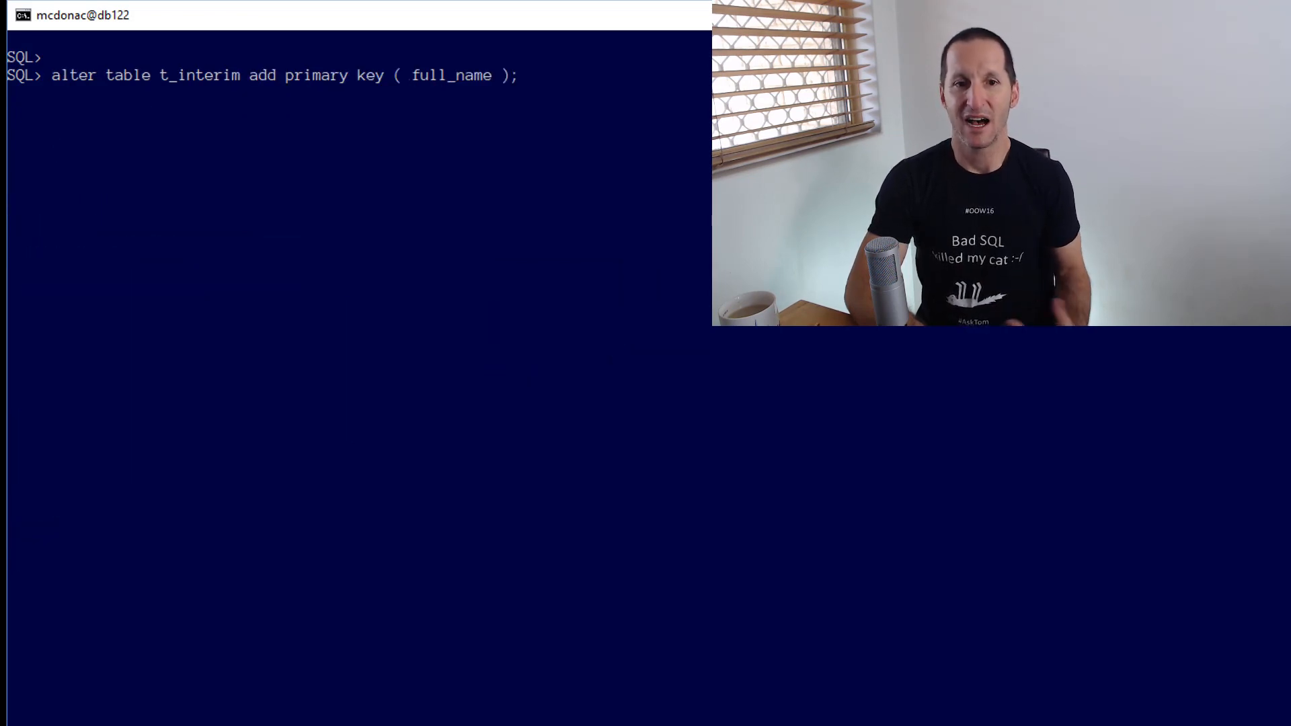
Add a primary key on full_name to the interim table t_interim.
key(Return)
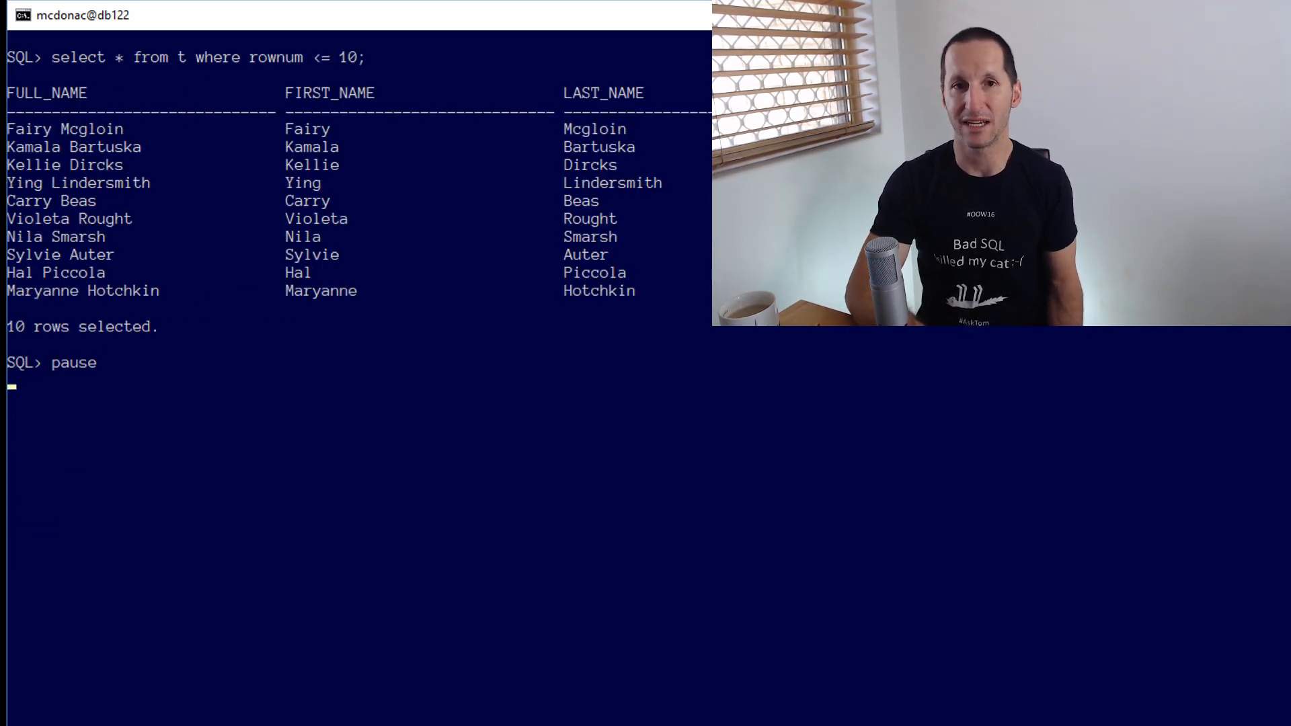
Gather statistics on table T again with ANALYZE TABLE t COMPUTE STATISTICS.
text(analyze table t compute statistics;)
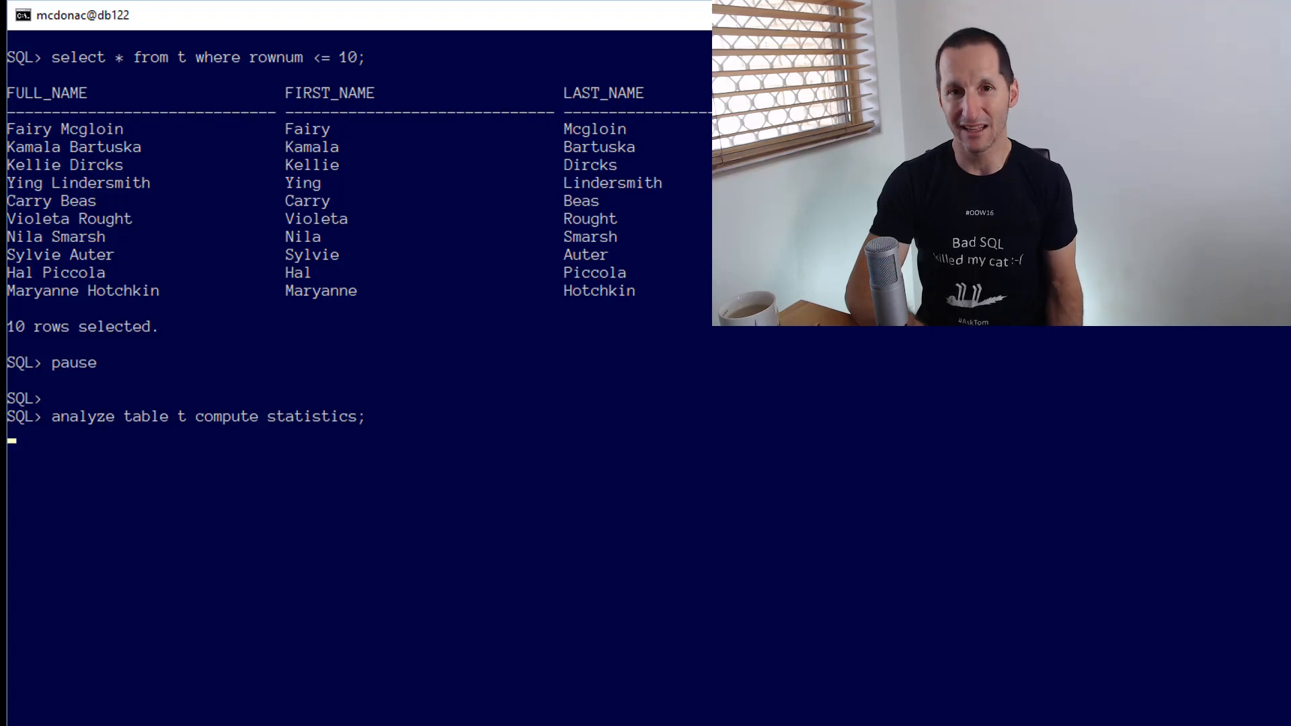